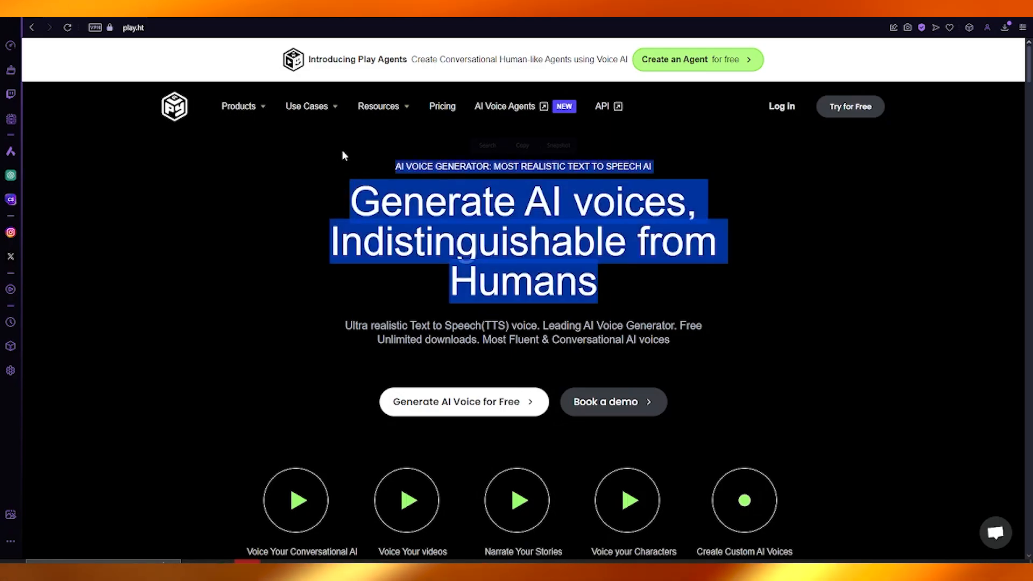
# Reach the PlayHT sign-up form from the homepage via 'Try for free'.
pyautogui.scroll(-3)
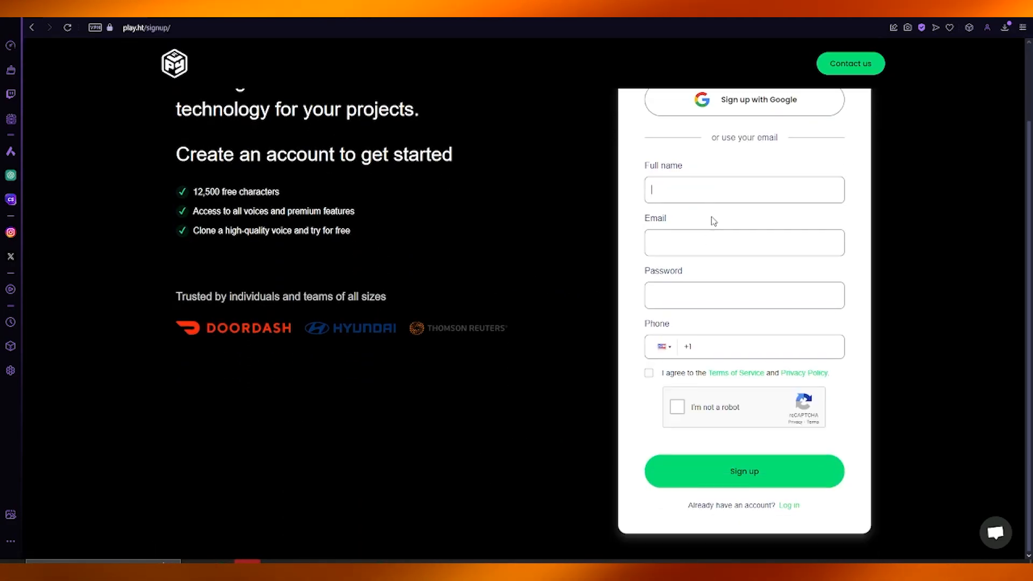
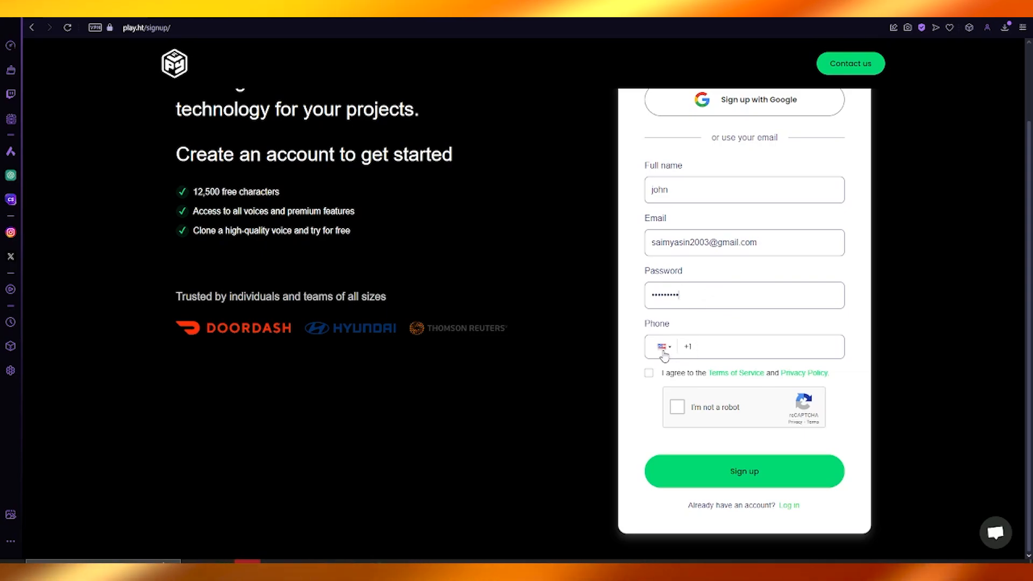
pyautogui.click(663, 347)
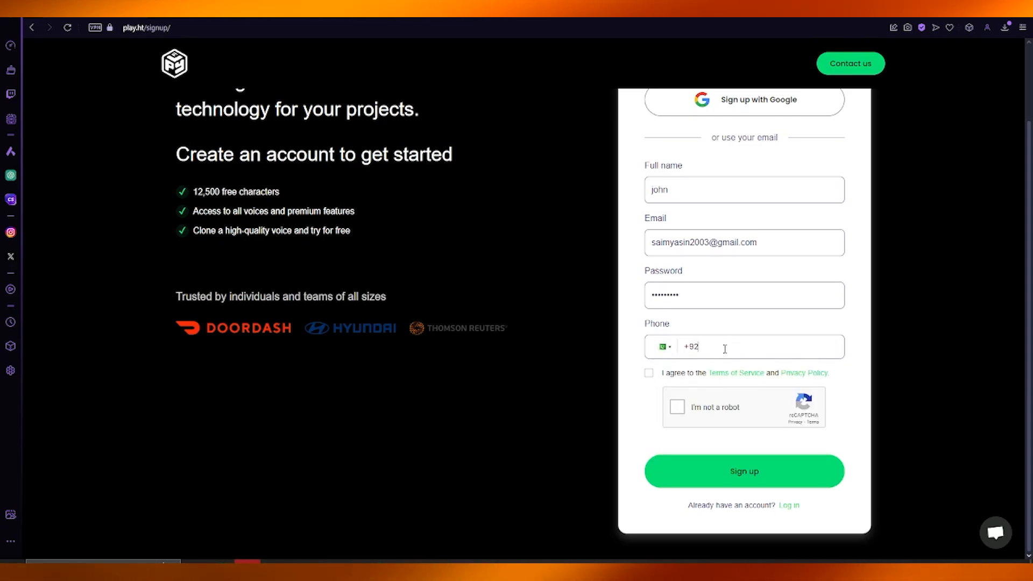
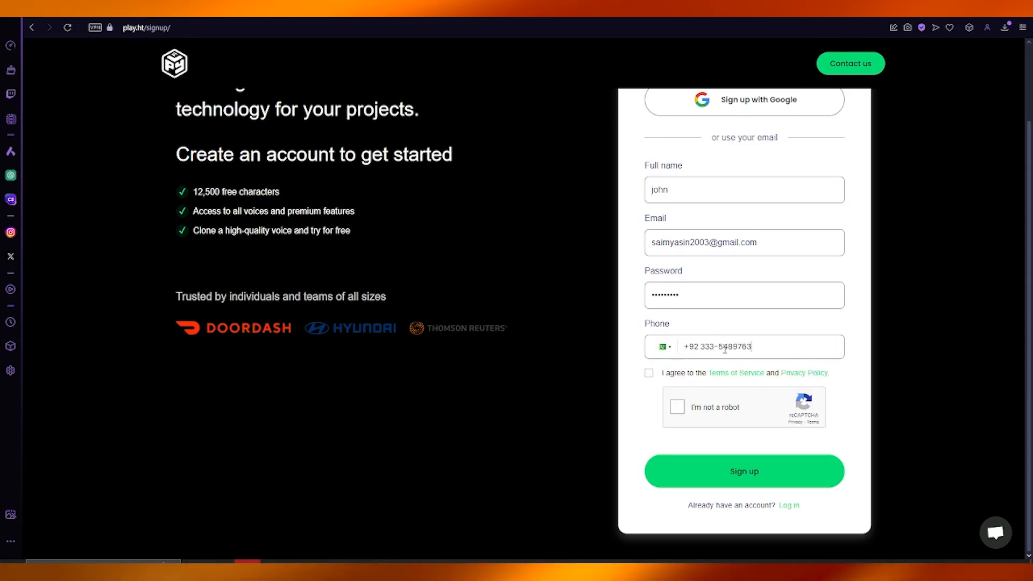
# Accept the terms, pass the reCAPTCHA and submit, getting an email-already-exists error.
pyautogui.click(648, 374)
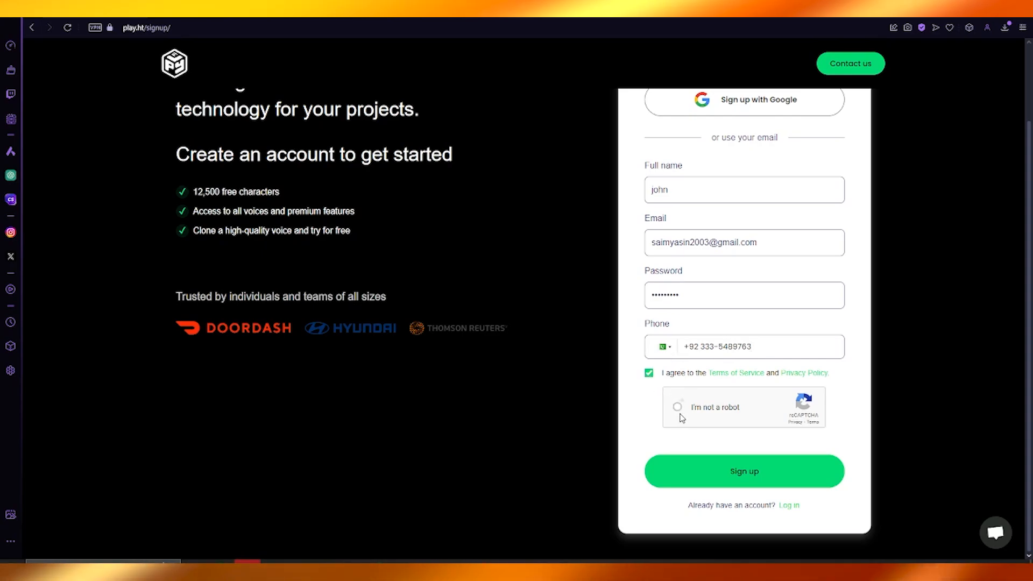
pyautogui.click(679, 407)
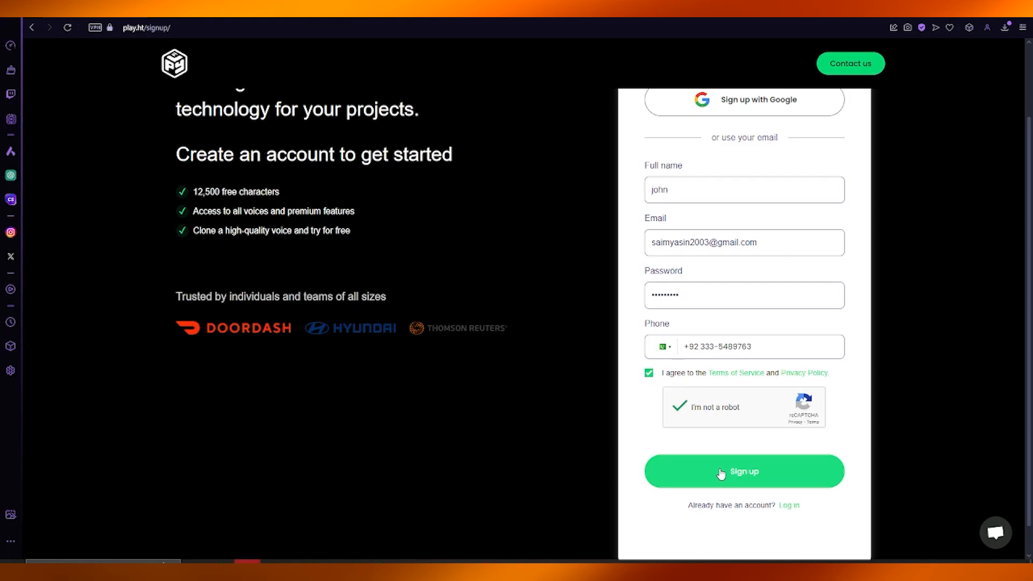
pyautogui.click(744, 470)
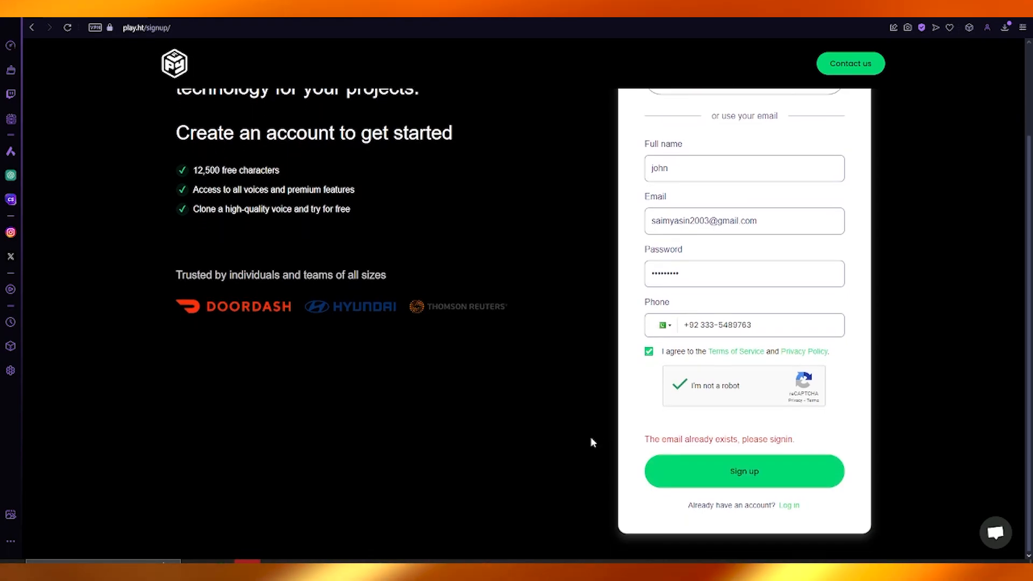
# Sign into the existing account and dismiss the recent-files error alert to reach the Studio.
pyautogui.click(744, 470)
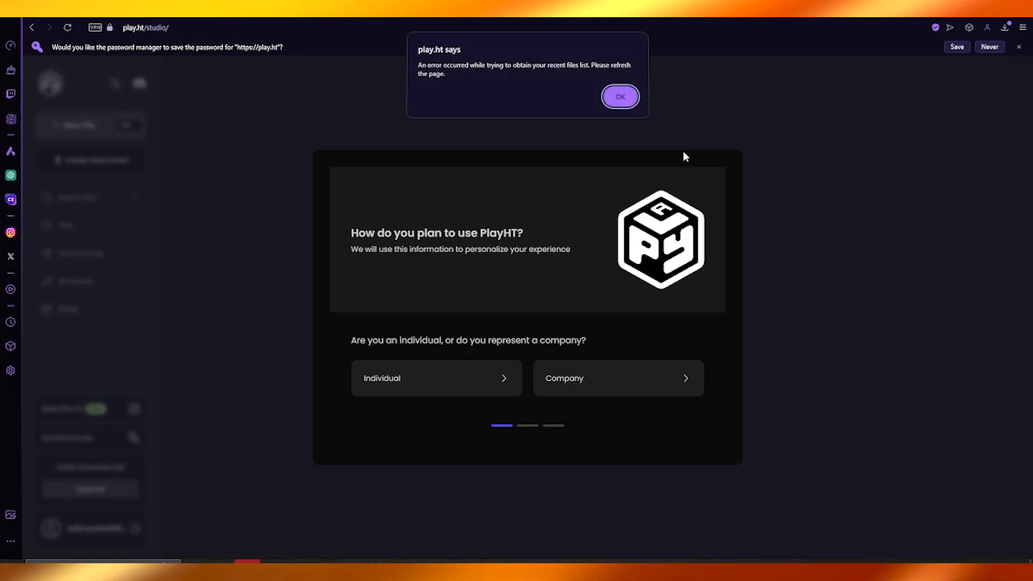
pyautogui.click(619, 95)
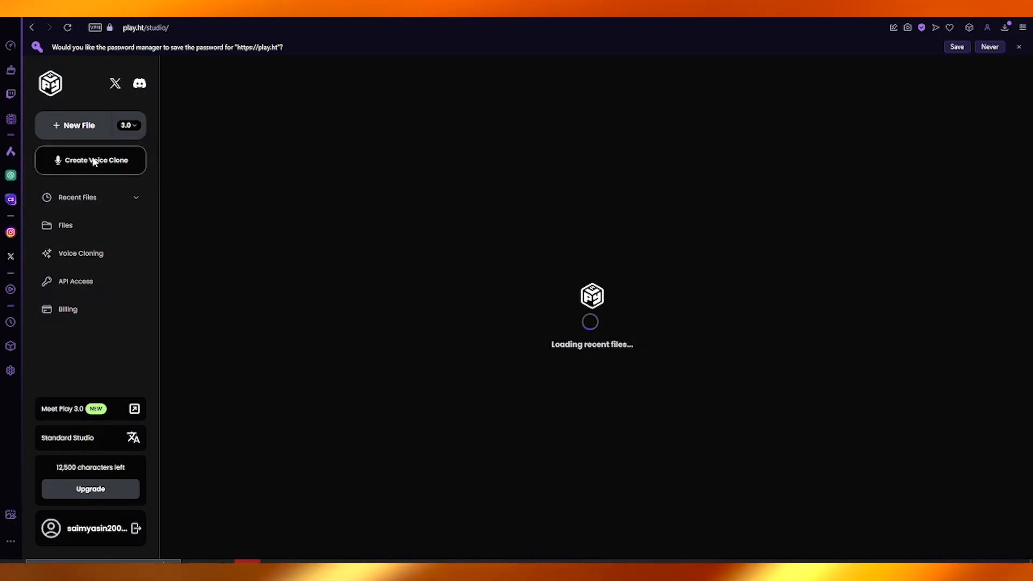
# Start a voice clone with English input and choose Upload High Quality Audio Sample.
pyautogui.click(91, 161)
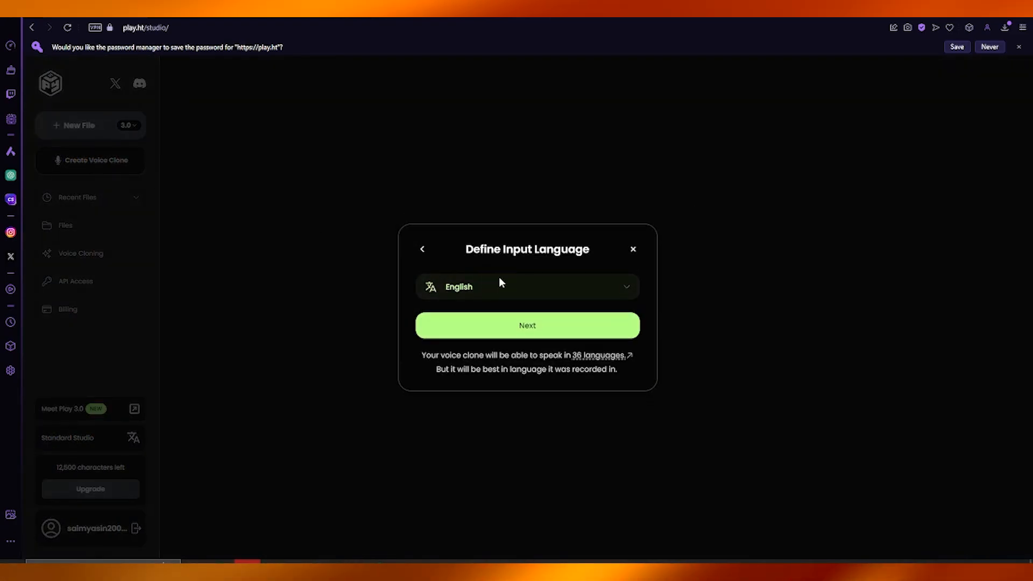
pyautogui.click(526, 325)
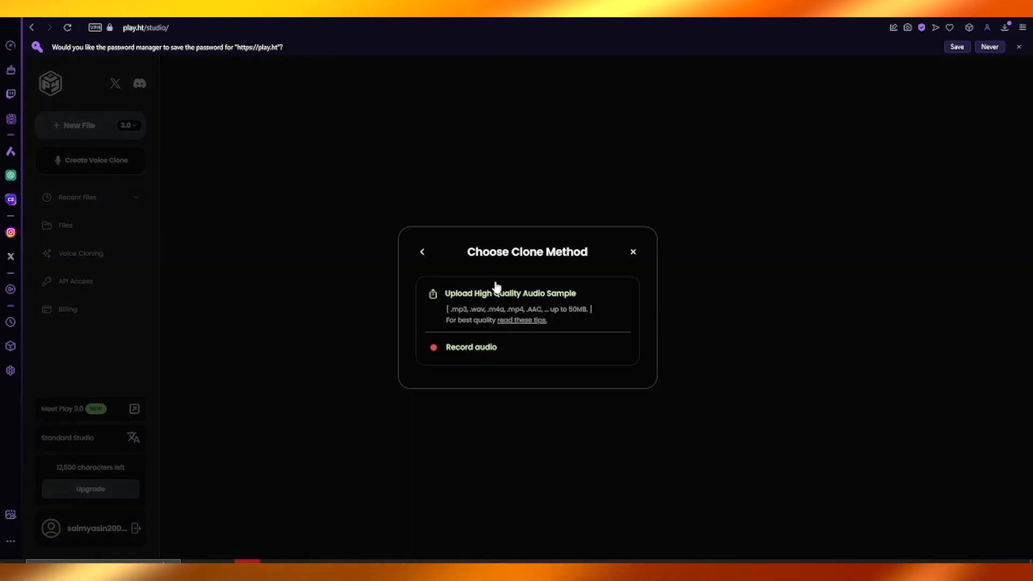
pyautogui.moveTo(578, 289)
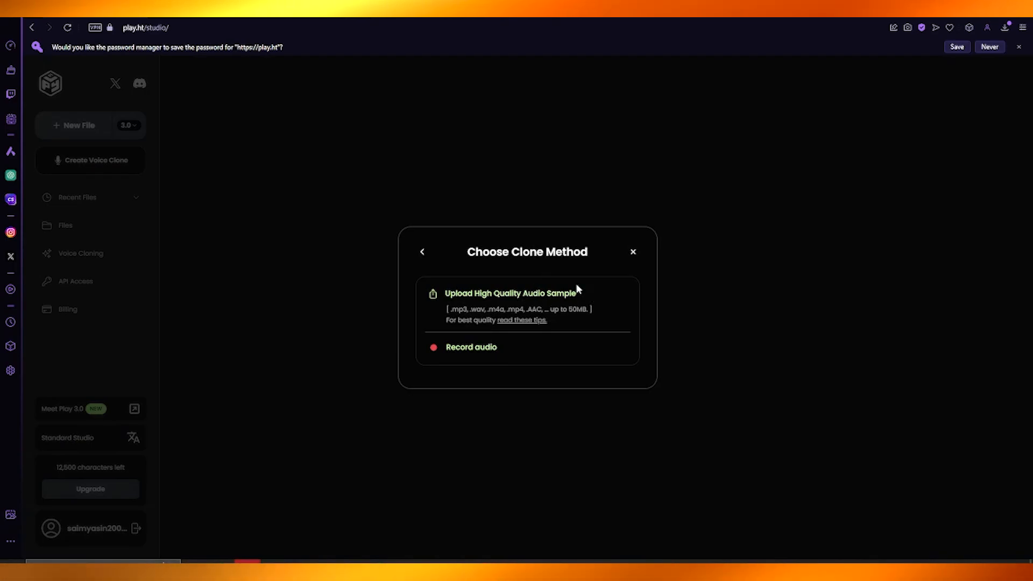
pyautogui.click(510, 293)
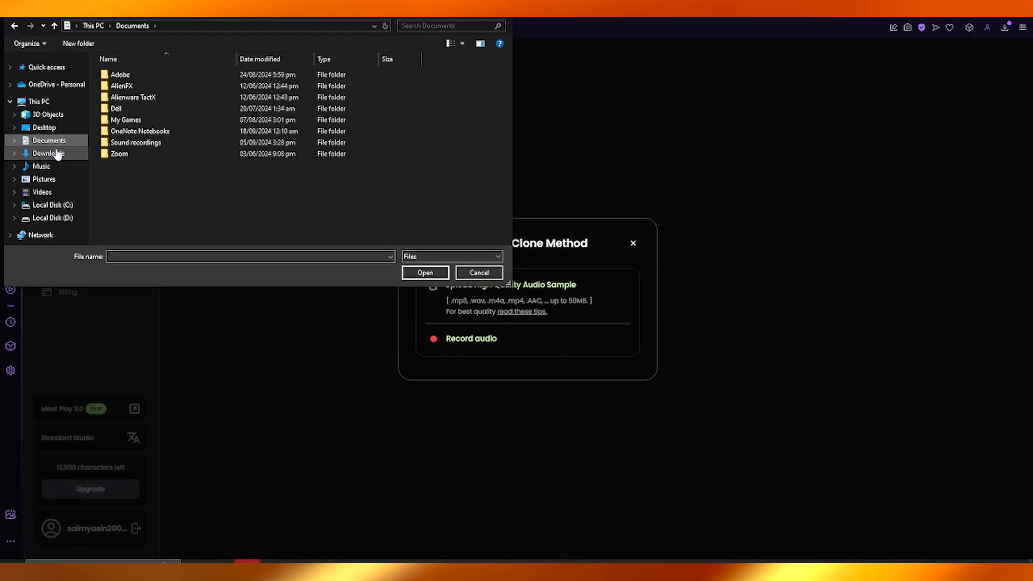
# Attach 'Frank Ocean - Pink White.mp3' from Downloads as the clone sample.
pyautogui.click(47, 153)
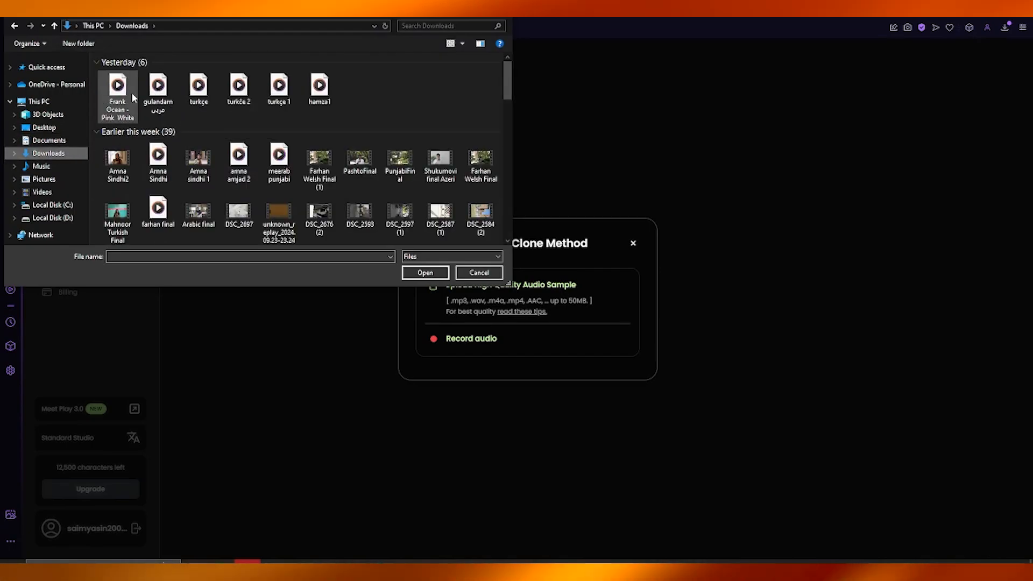
pyautogui.moveTo(118, 92)
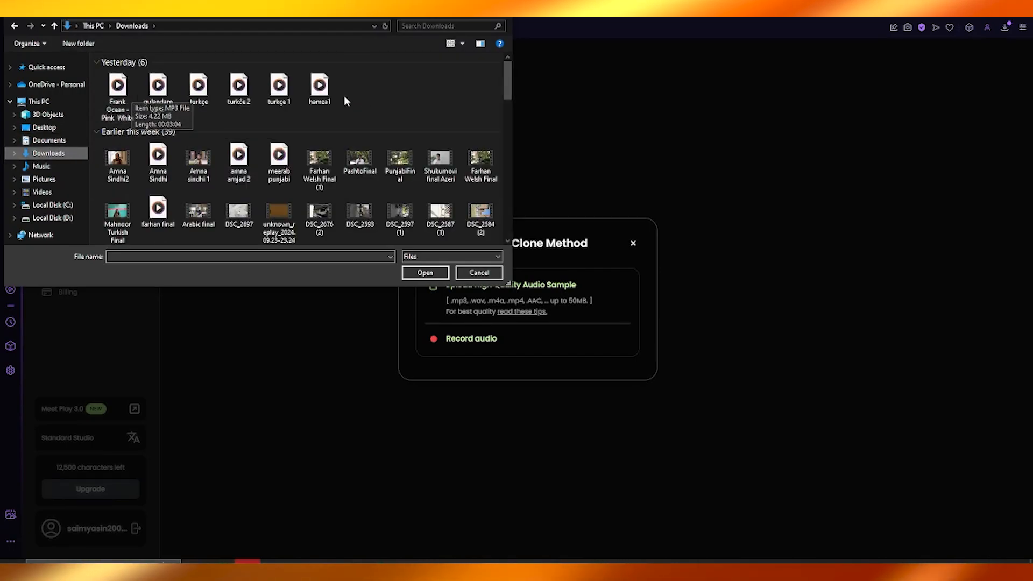
pyautogui.click(117, 87)
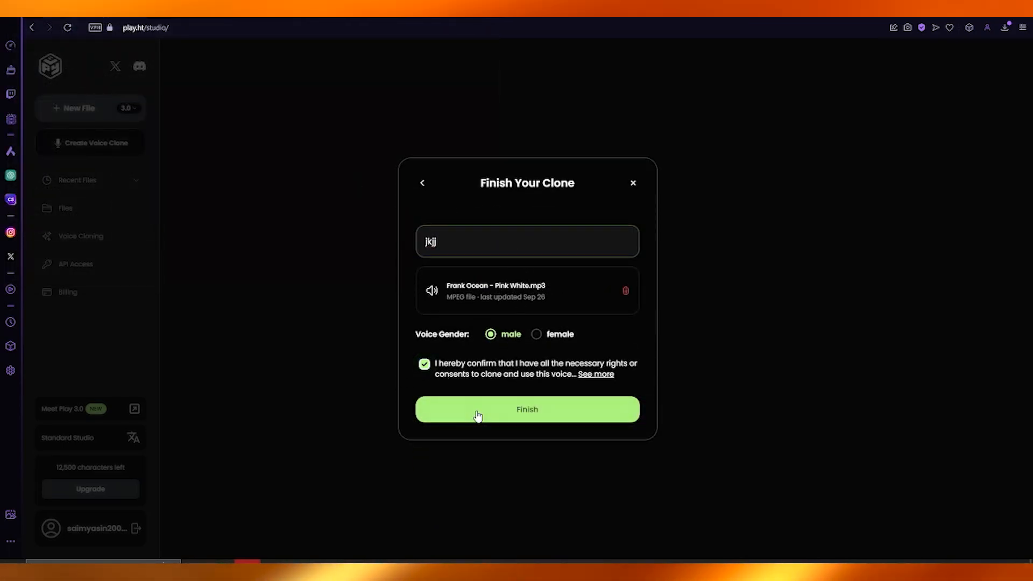
# Submit the male voice clone with rights confirmed and dismiss the upload warning.
pyautogui.click(526, 409)
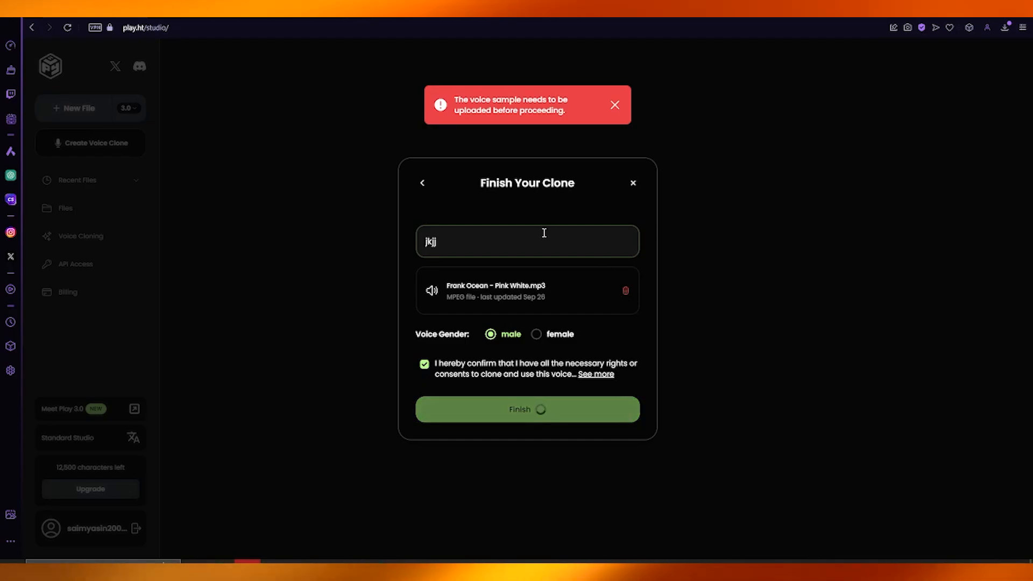
pyautogui.click(526, 409)
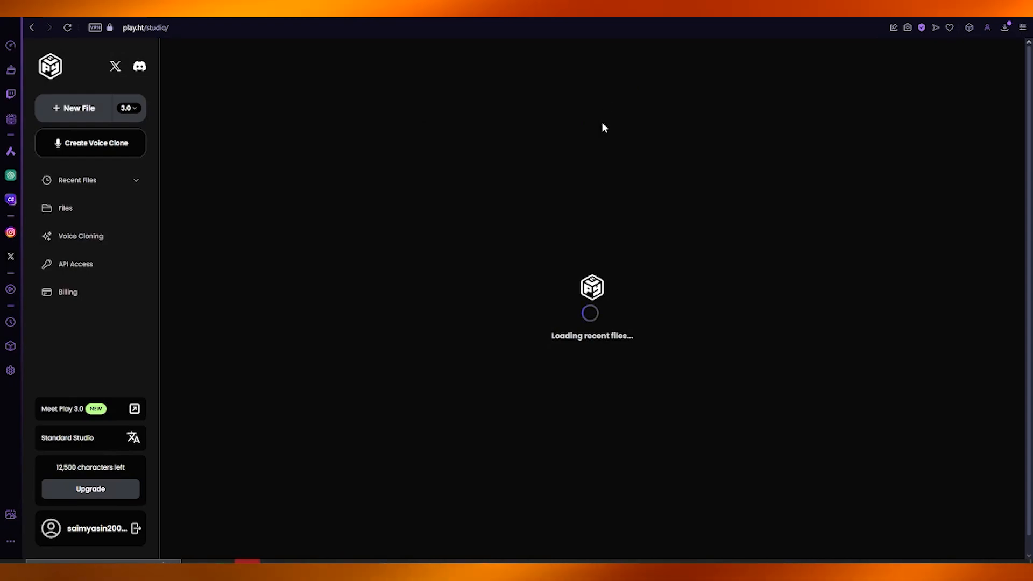
pyautogui.moveTo(610, 183)
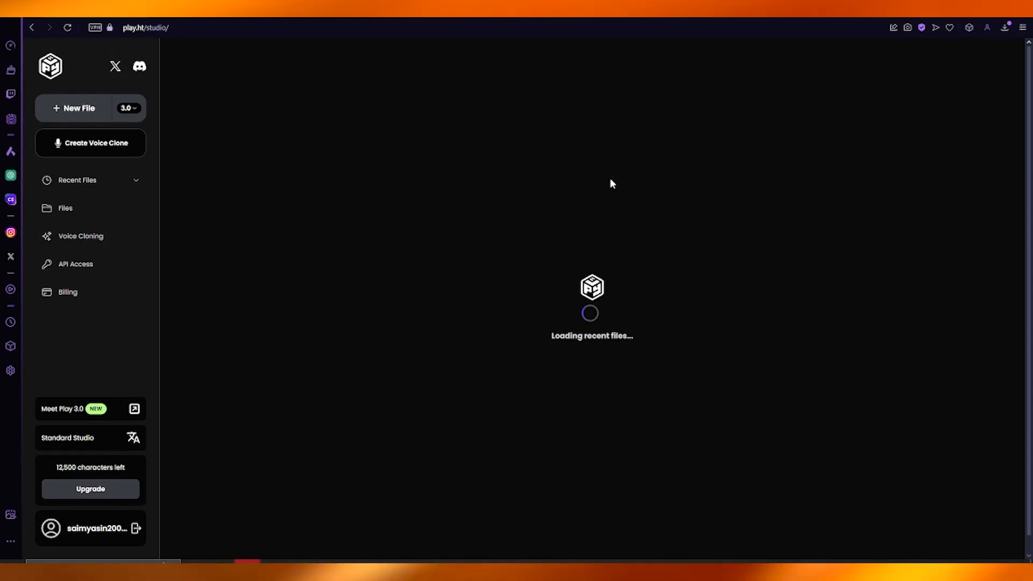